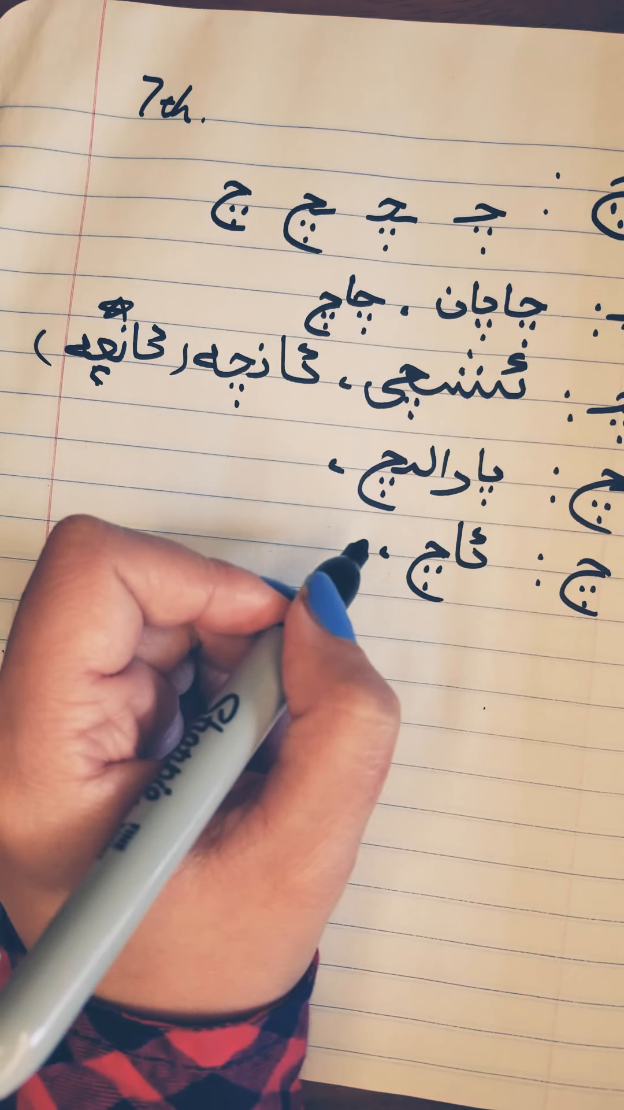
type("یاء")
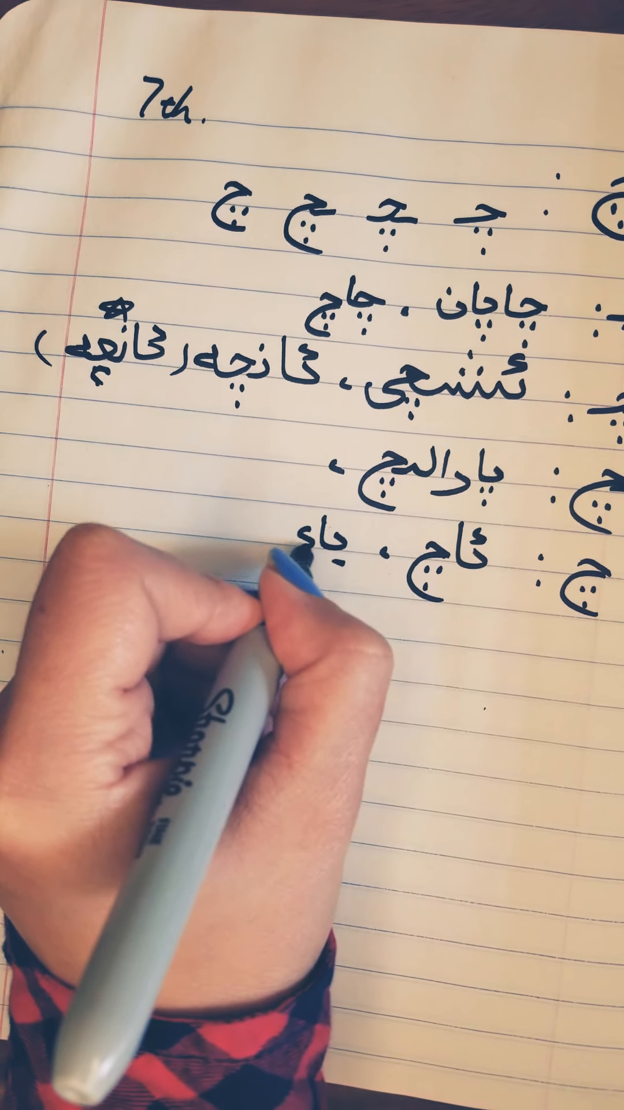